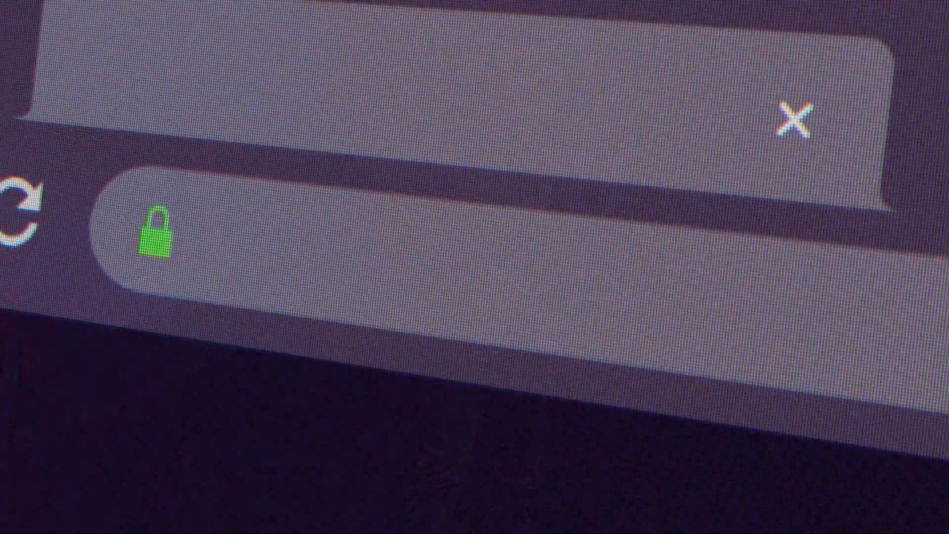
{"action": "type", "text": "openai"}
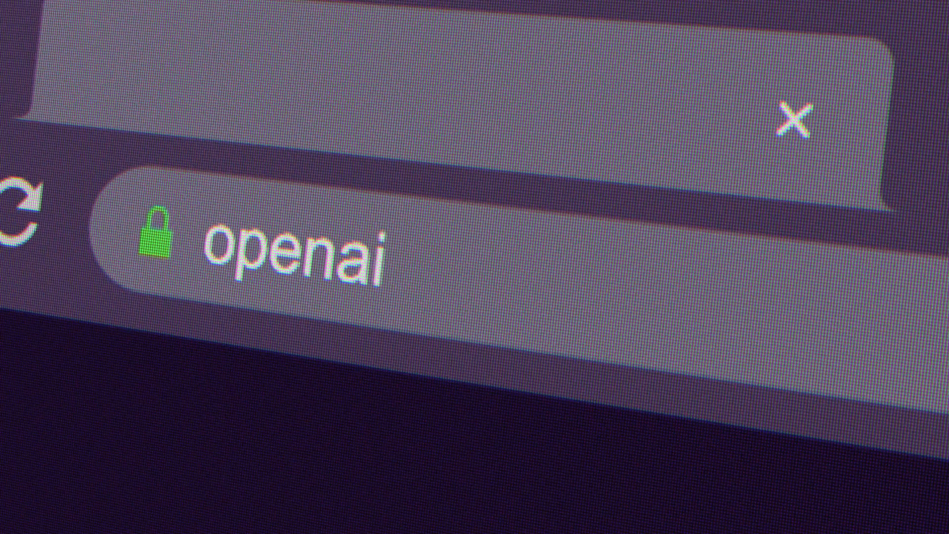